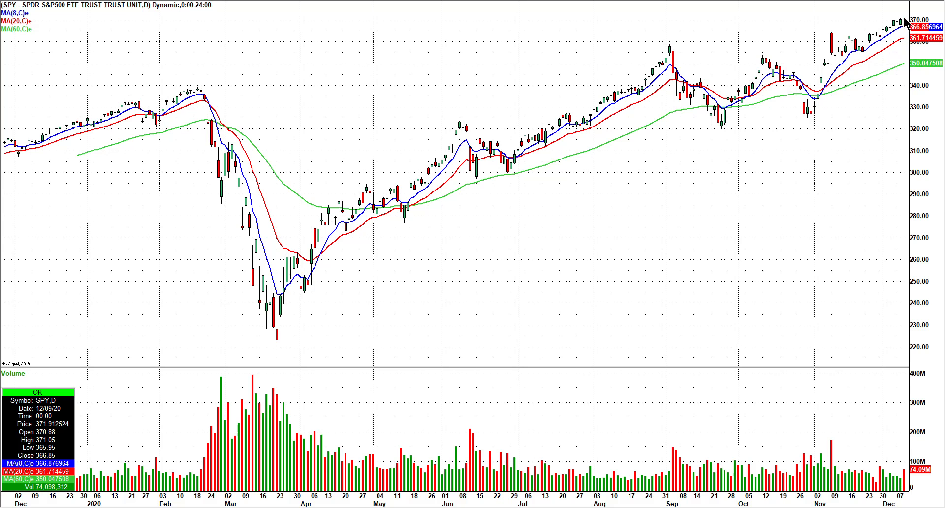
{"action": "mouse_move", "coordinate": [922, 26]}
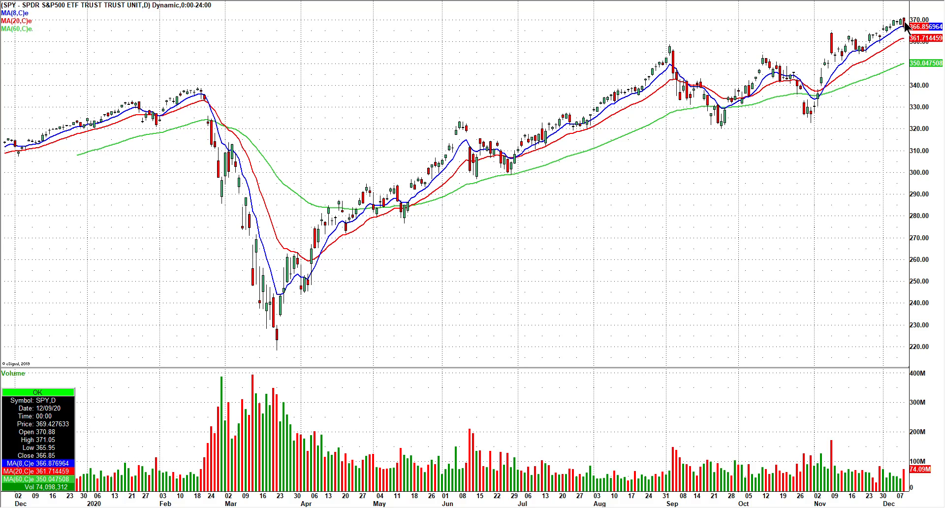
{"action": "mouse_move", "coordinate": [496, 100]}
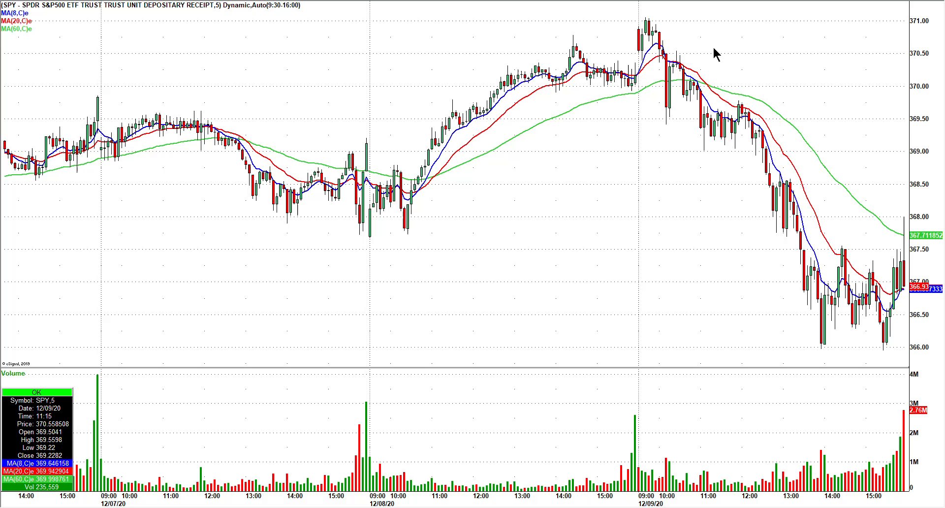
{"action": "mouse_move", "coordinate": [824, 266]}
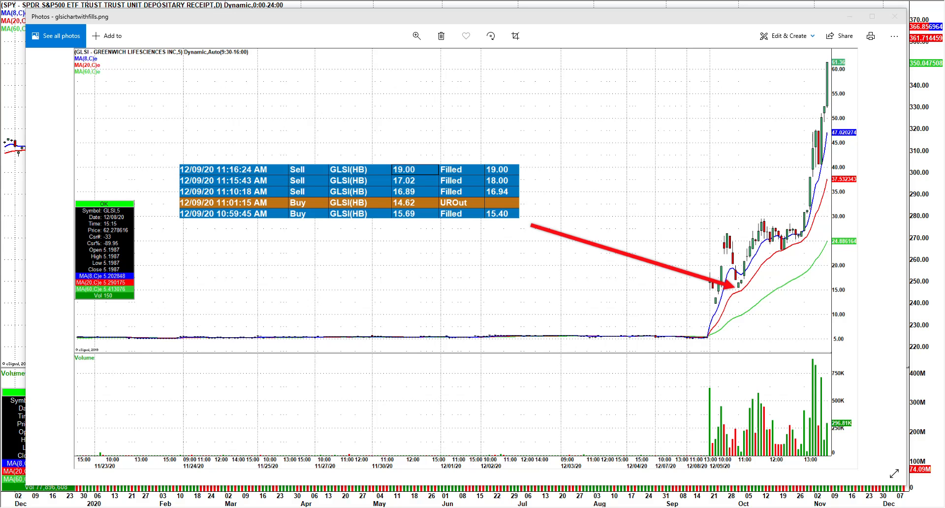
{"action": "mouse_move", "coordinate": [418, 210]}
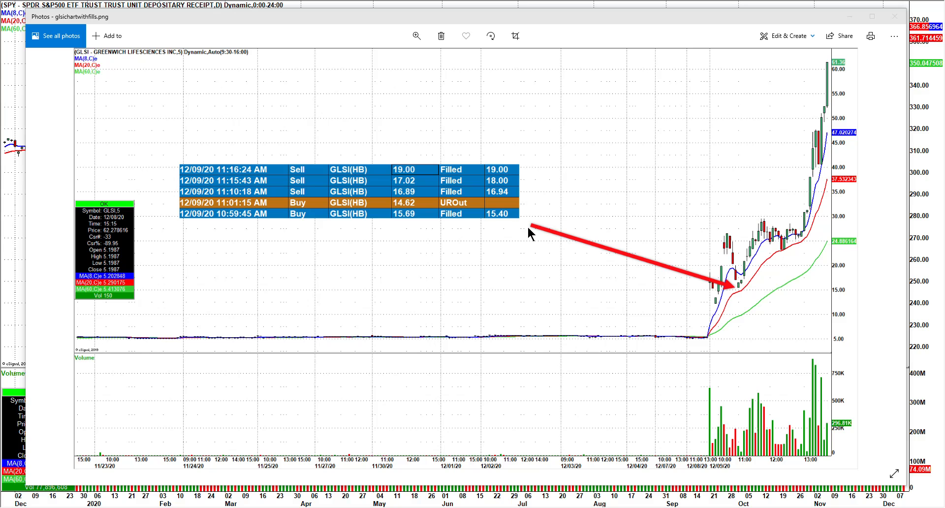
{"action": "mouse_move", "coordinate": [565, 270]}
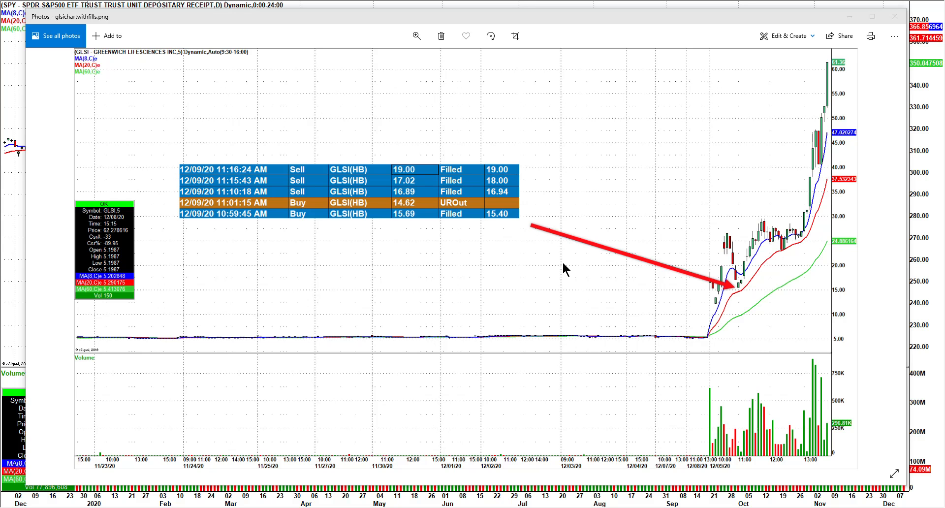
{"action": "mouse_move", "coordinate": [607, 306]}
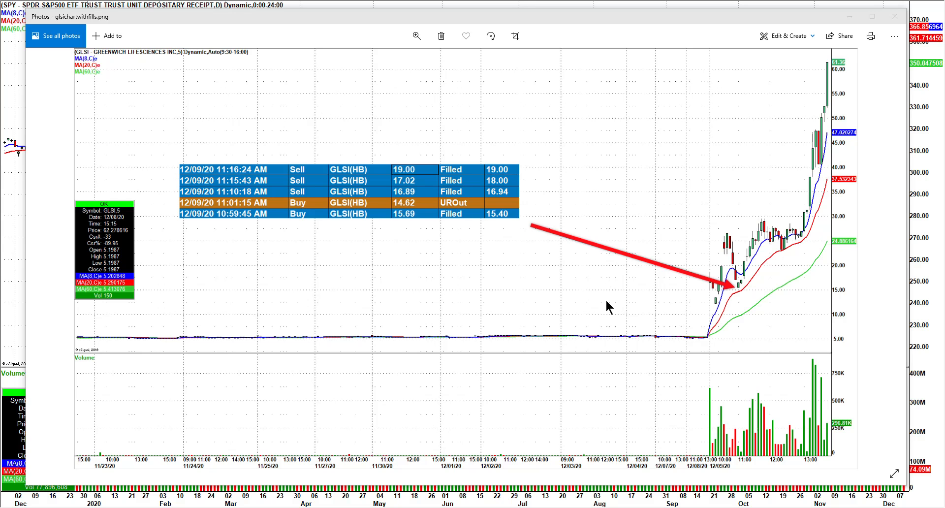
{"action": "mouse_move", "coordinate": [505, 231]}
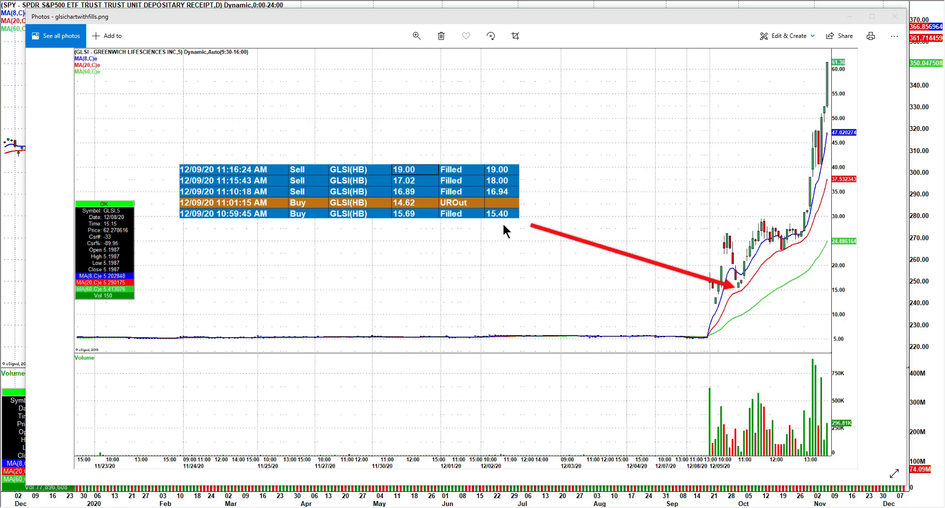
{"action": "mouse_move", "coordinate": [658, 288]}
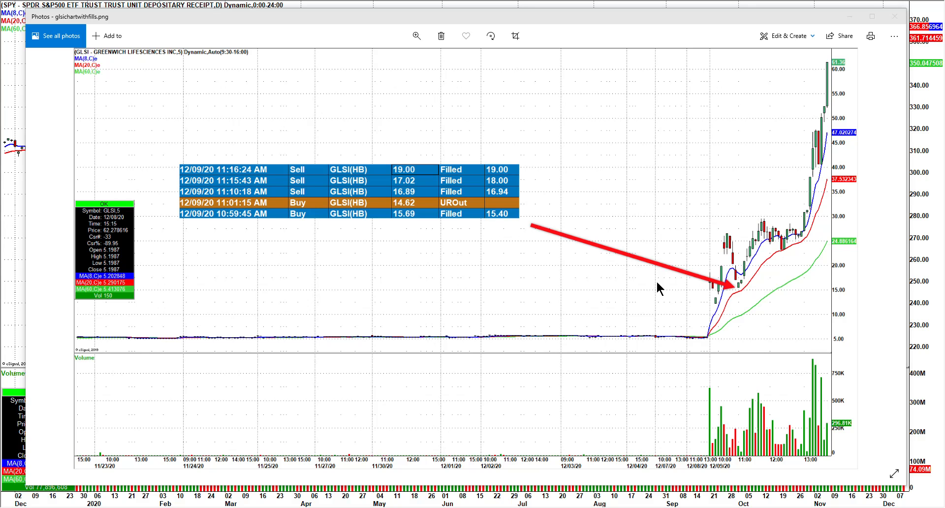
{"action": "mouse_move", "coordinate": [740, 279]}
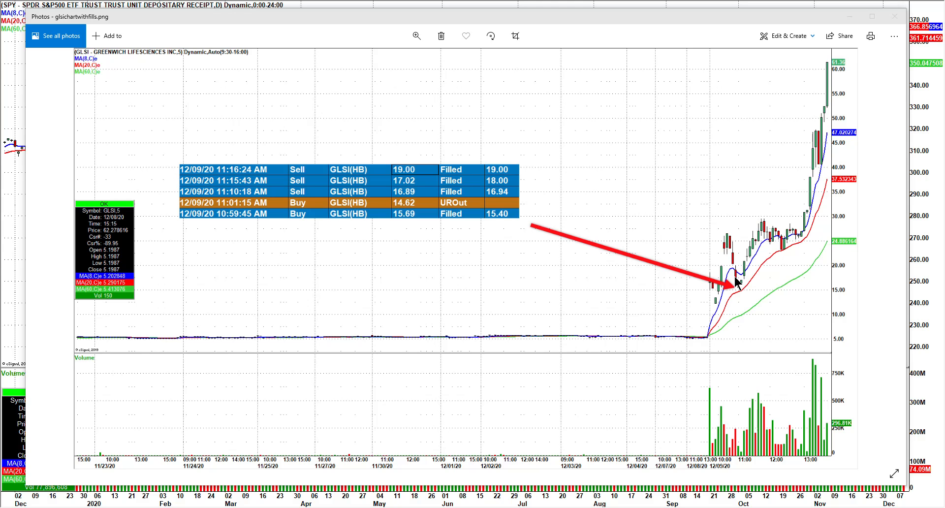
{"action": "mouse_move", "coordinate": [741, 293]}
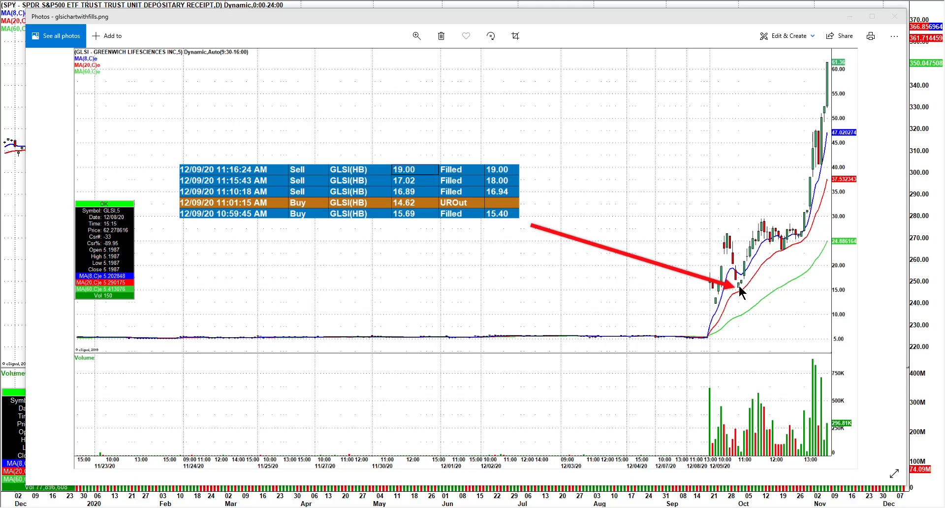
{"action": "mouse_move", "coordinate": [743, 277]}
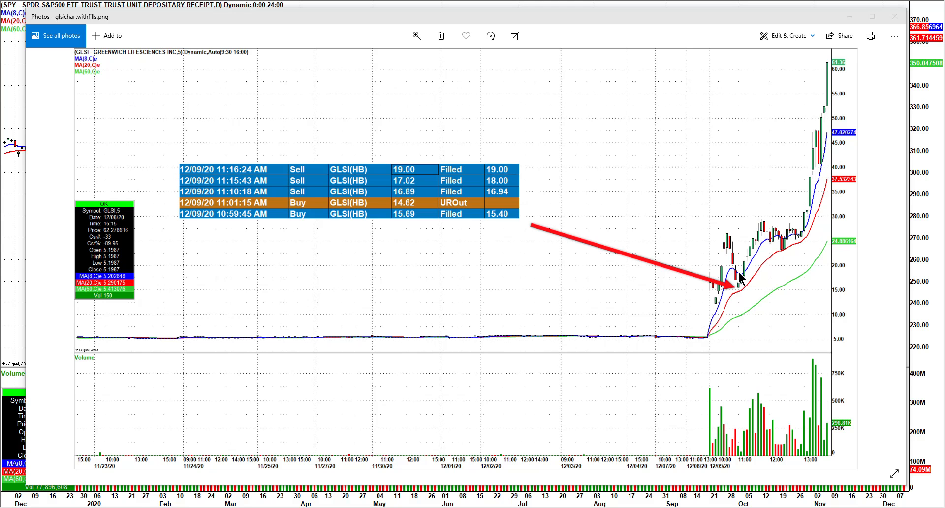
{"action": "mouse_move", "coordinate": [730, 238]}
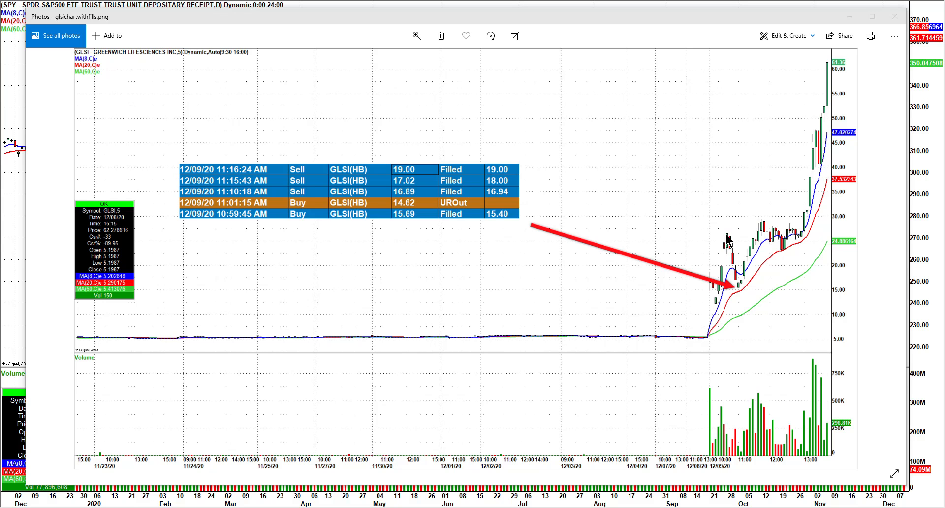
{"action": "mouse_move", "coordinate": [739, 293]}
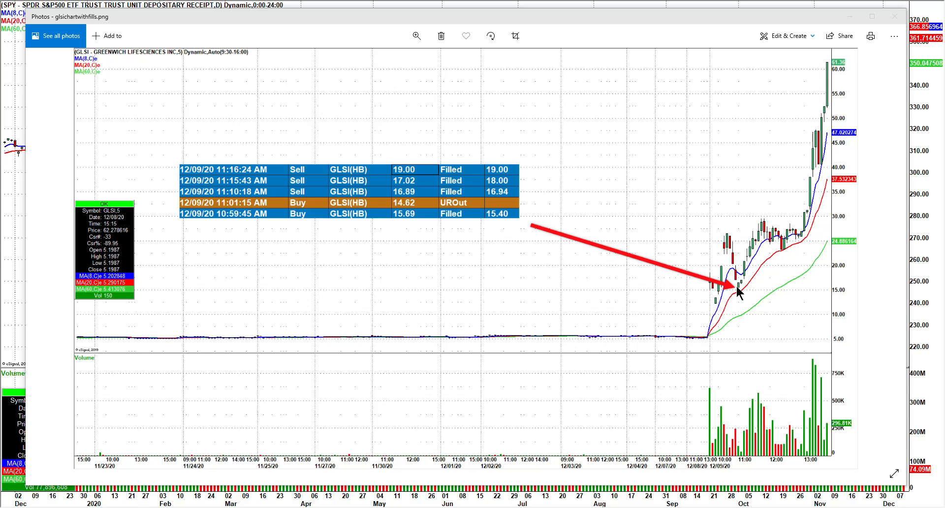
{"action": "mouse_move", "coordinate": [409, 221]}
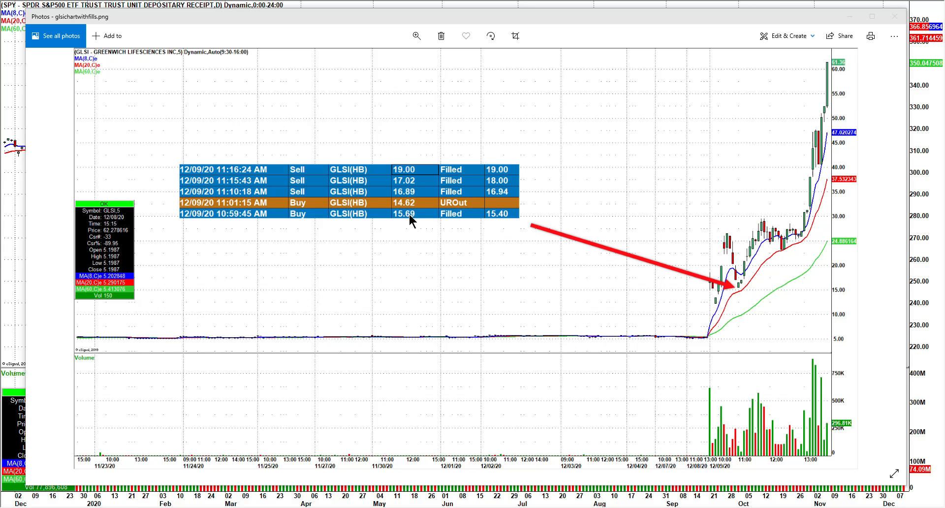
{"action": "mouse_move", "coordinate": [660, 280]}
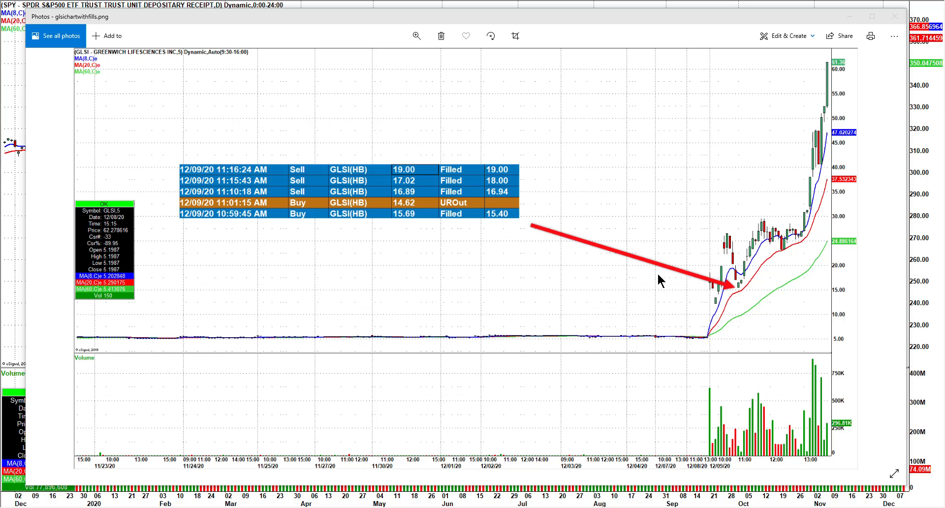
{"action": "mouse_move", "coordinate": [740, 294]}
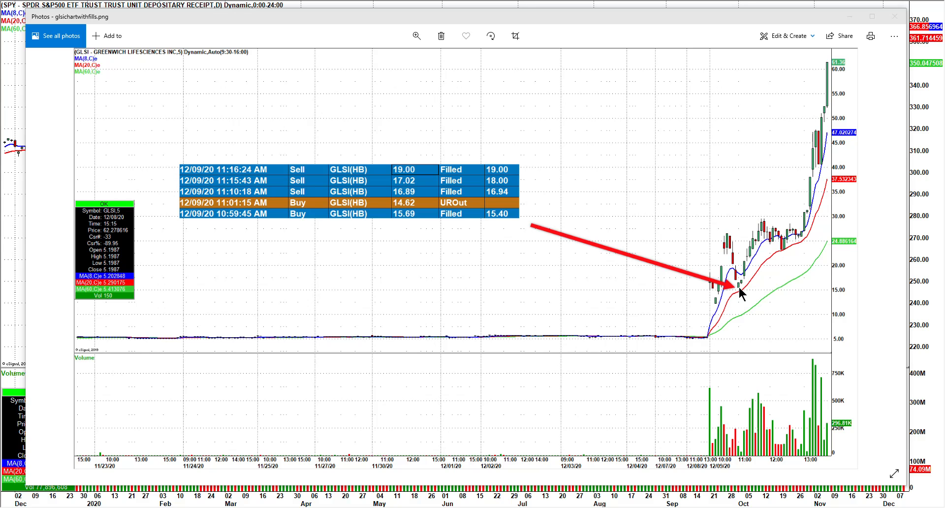
{"action": "mouse_move", "coordinate": [414, 210]}
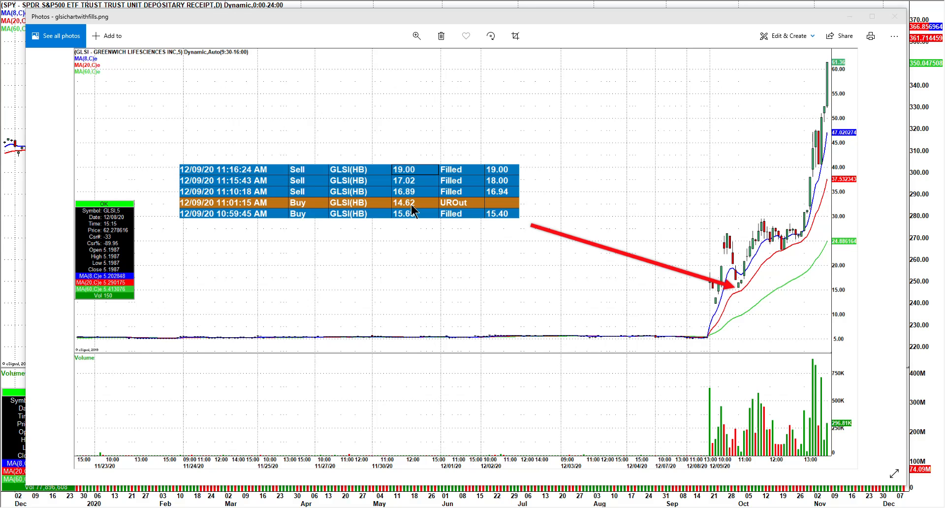
{"action": "mouse_move", "coordinate": [425, 198]}
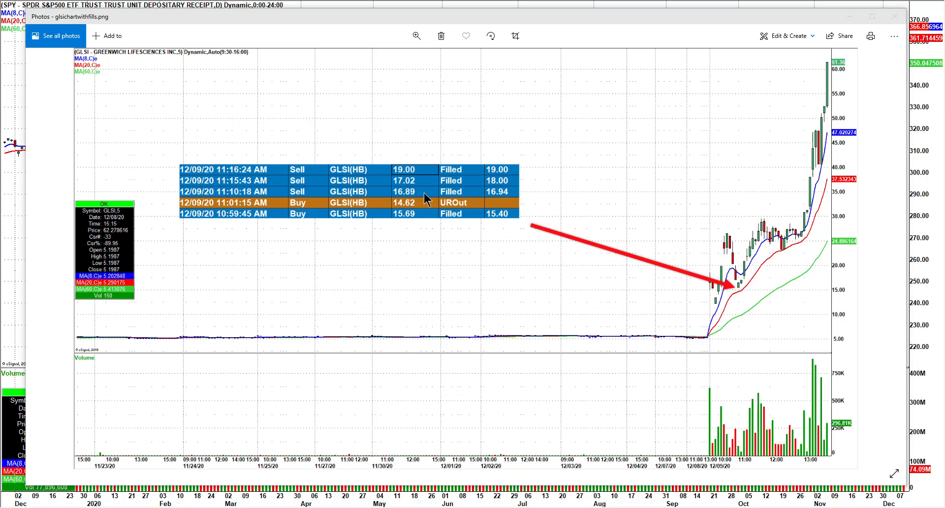
{"action": "mouse_move", "coordinate": [512, 199]}
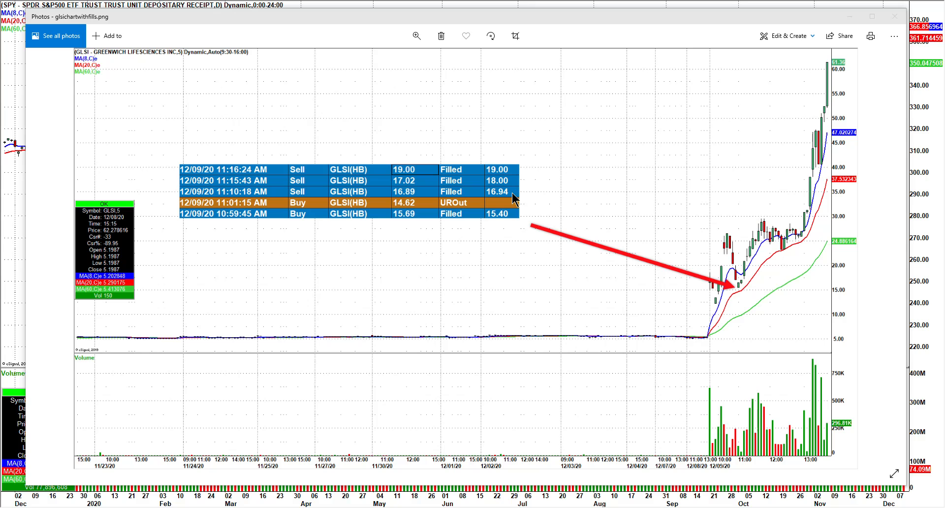
{"action": "mouse_move", "coordinate": [509, 186]}
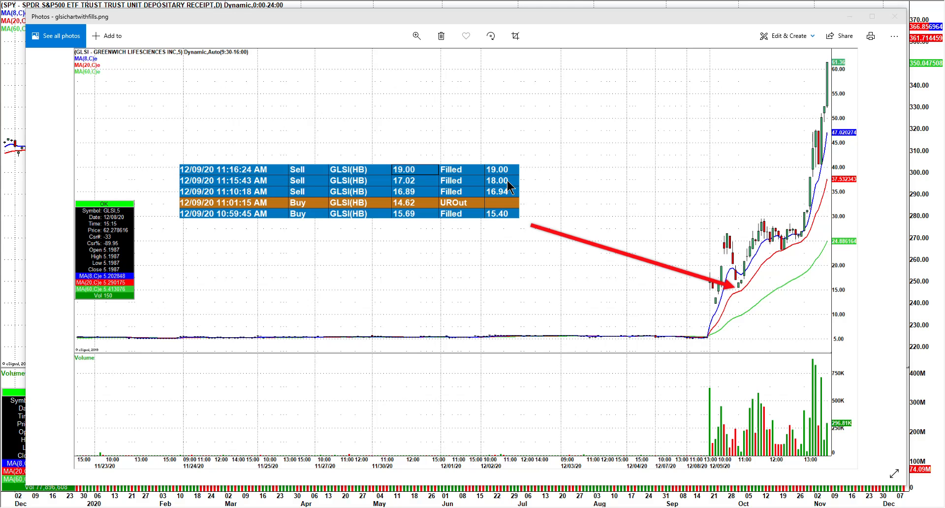
{"action": "mouse_move", "coordinate": [490, 188]}
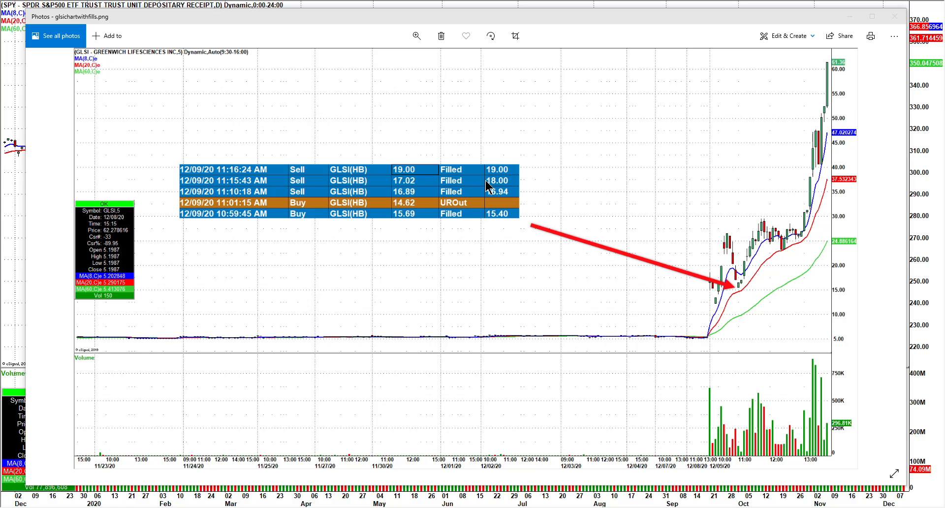
{"action": "mouse_move", "coordinate": [758, 144]}
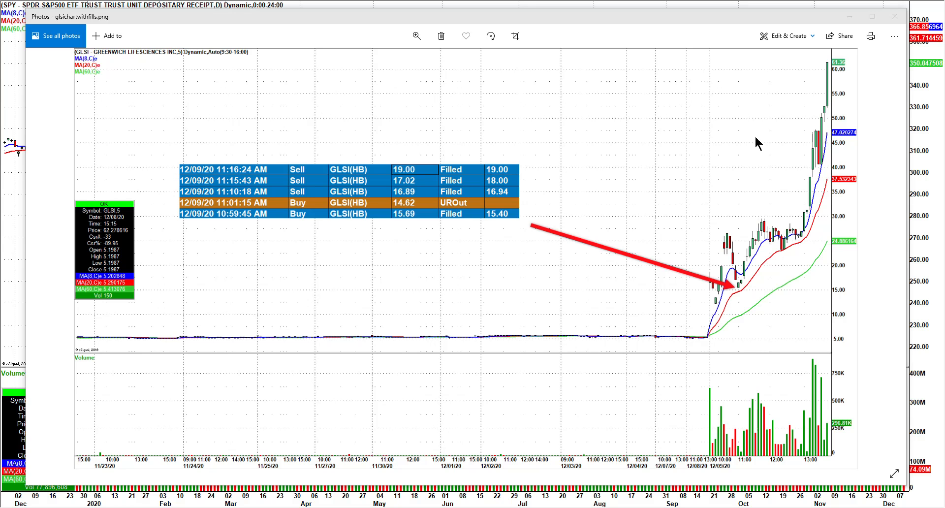
{"action": "mouse_move", "coordinate": [832, 66]}
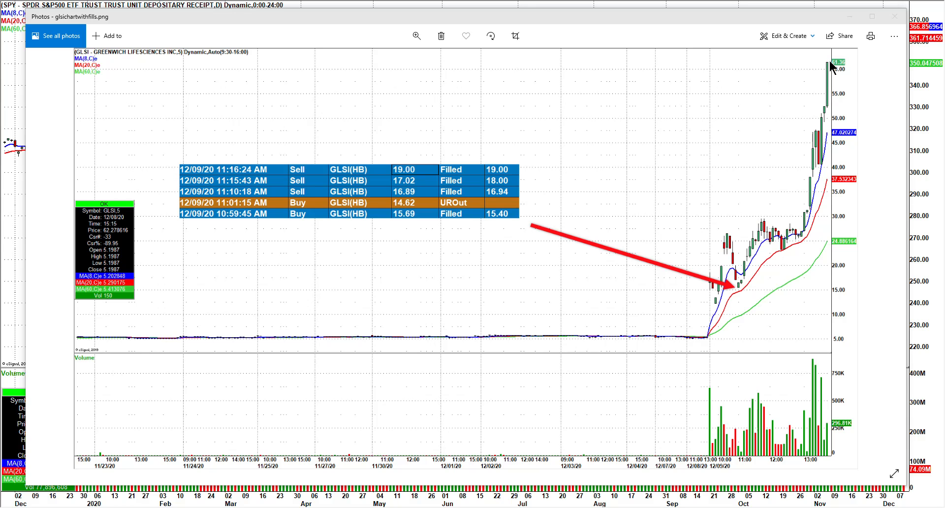
{"action": "mouse_move", "coordinate": [830, 68]}
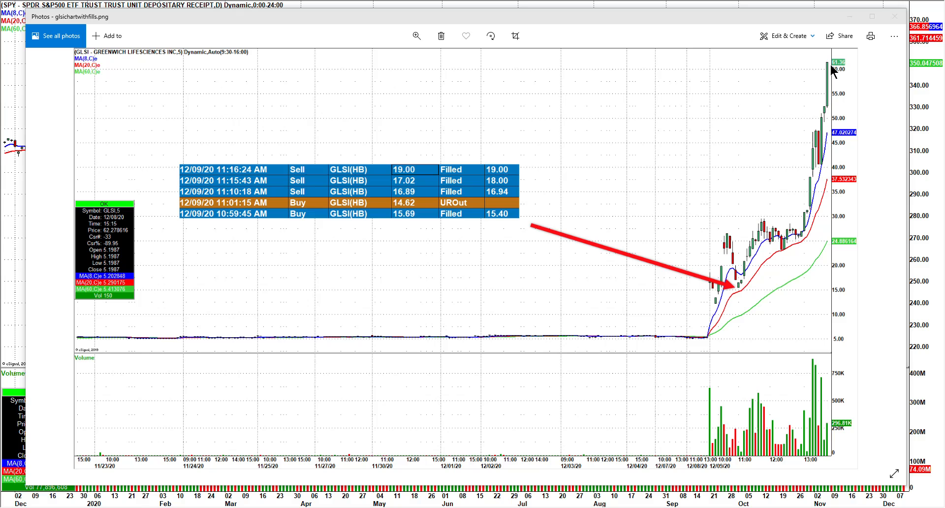
{"action": "mouse_move", "coordinate": [760, 199]}
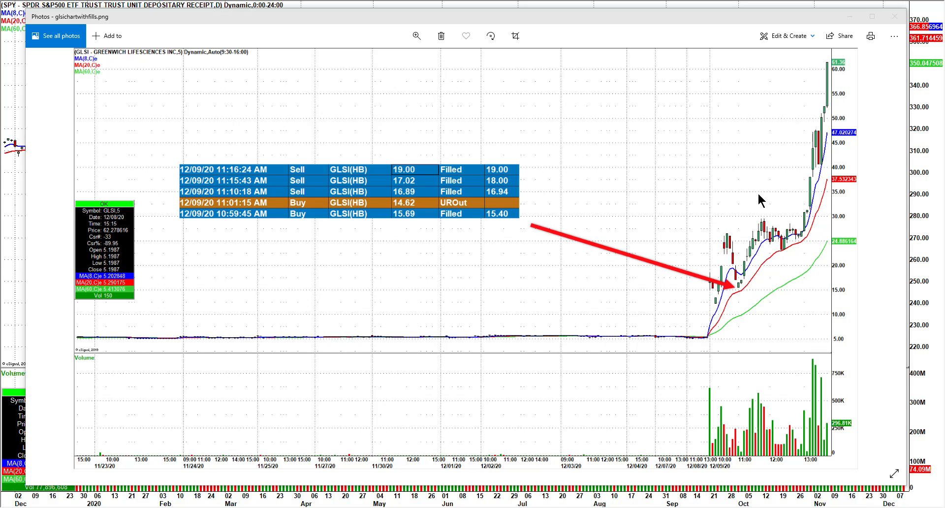
{"action": "mouse_move", "coordinate": [747, 297]}
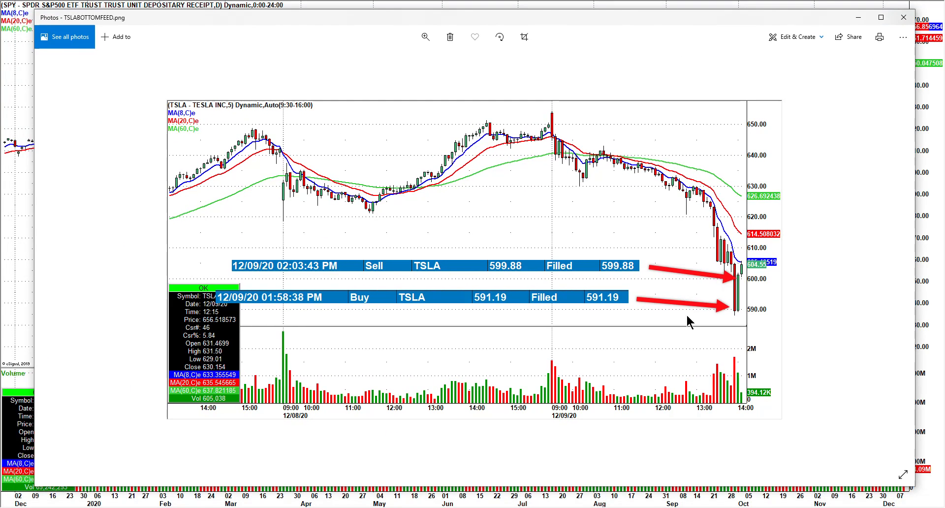
{"action": "mouse_move", "coordinate": [721, 310]}
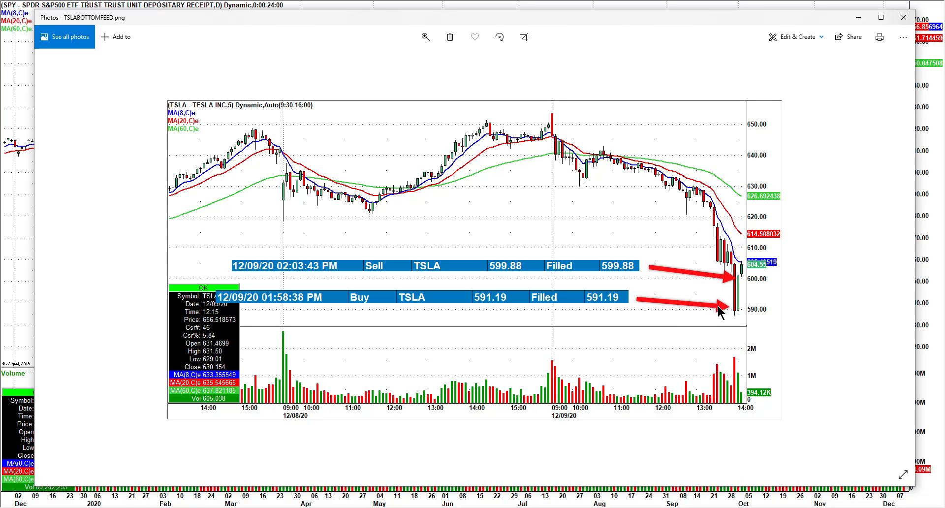
{"action": "mouse_move", "coordinate": [735, 314]}
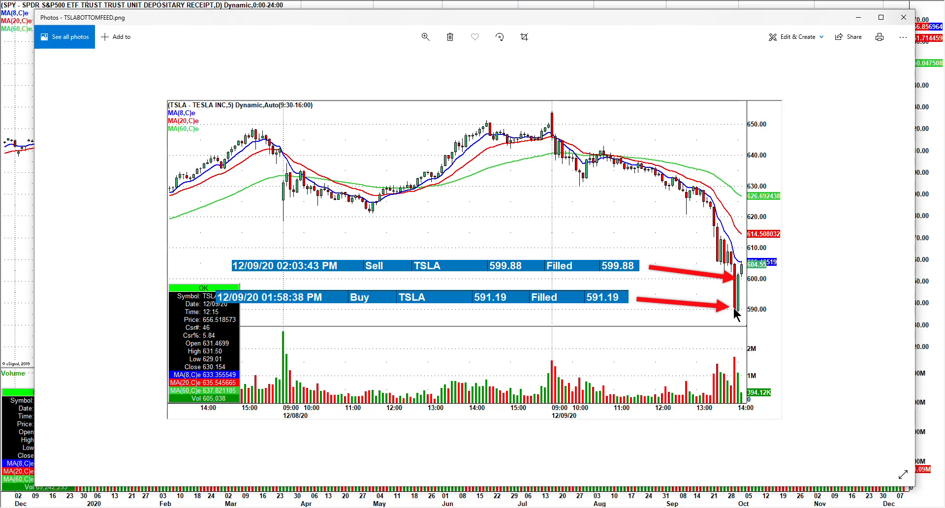
{"action": "mouse_move", "coordinate": [735, 283]}
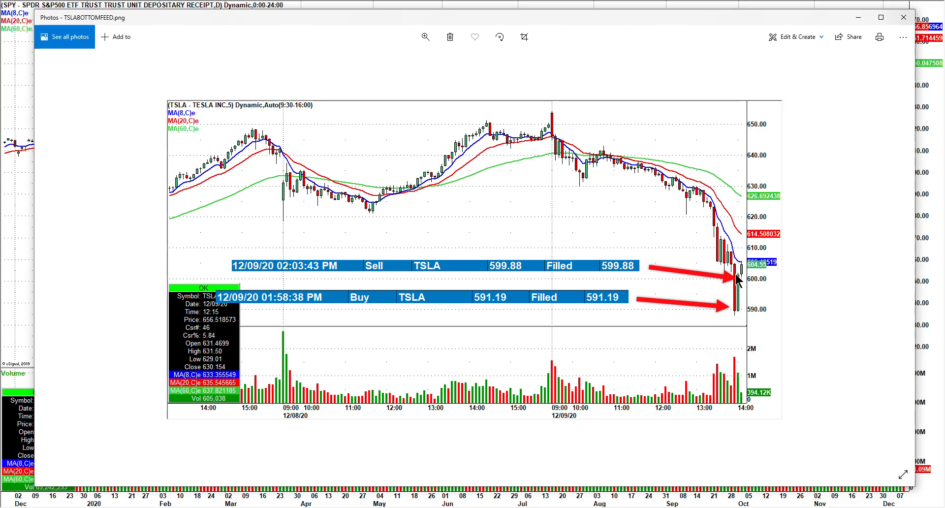
{"action": "mouse_move", "coordinate": [915, 89]}
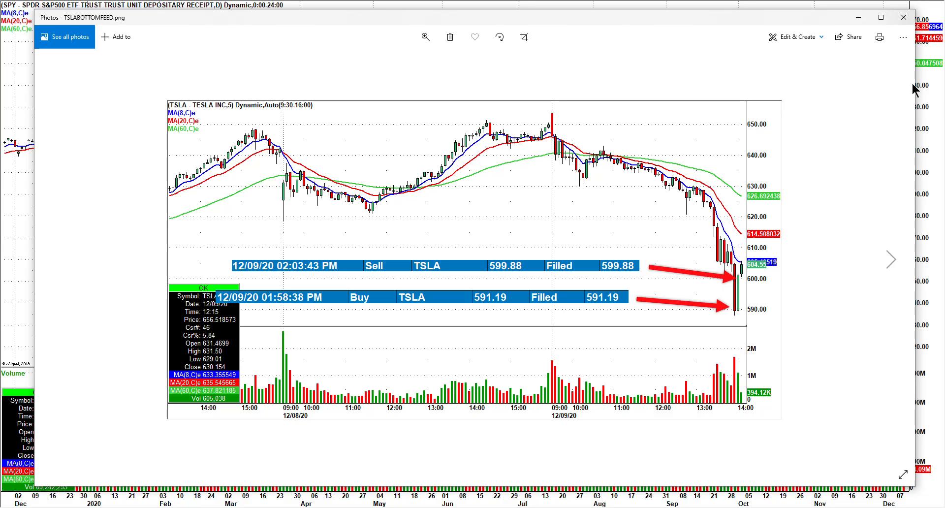
{"action": "mouse_move", "coordinate": [933, 96]}
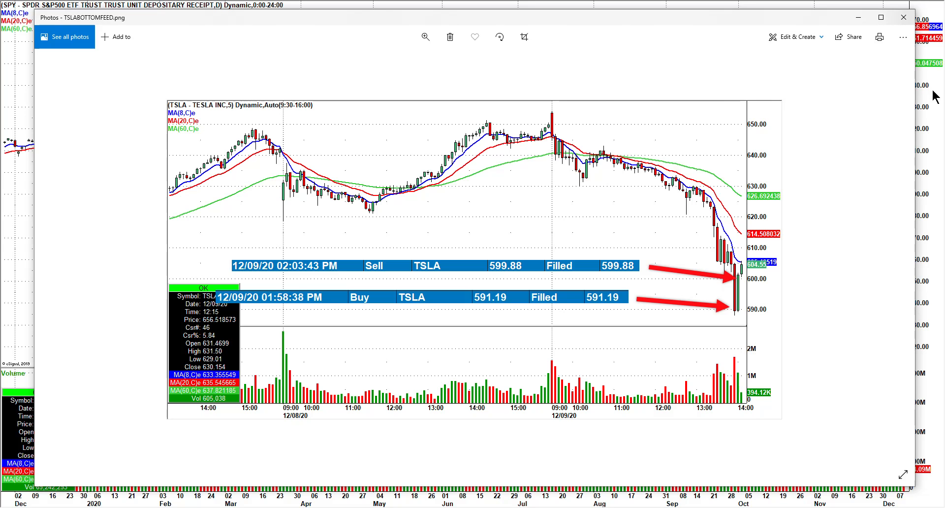
Close the Photos screenshot viewer to return to the SPY daily chart
{"action": "left_click", "coordinate": [902, 17]}
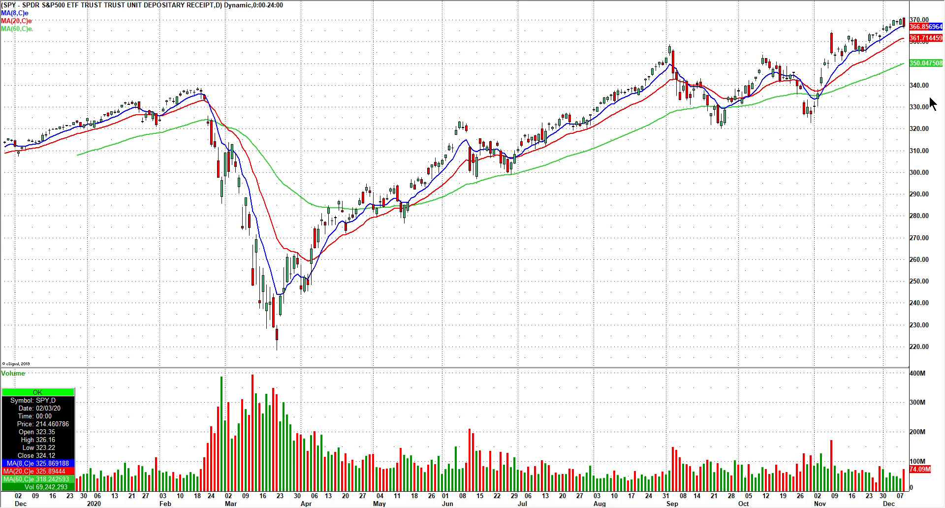
{"action": "mouse_move", "coordinate": [930, 347]}
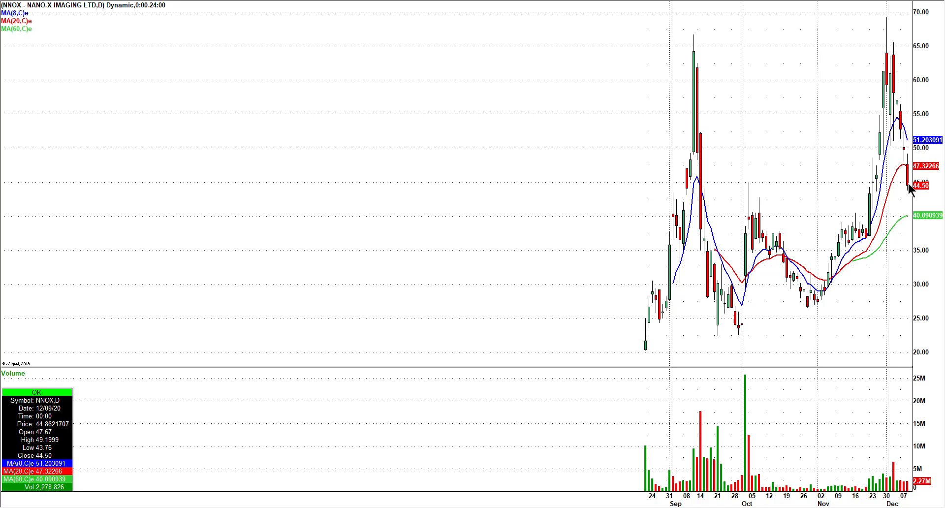
{"action": "mouse_move", "coordinate": [913, 209]}
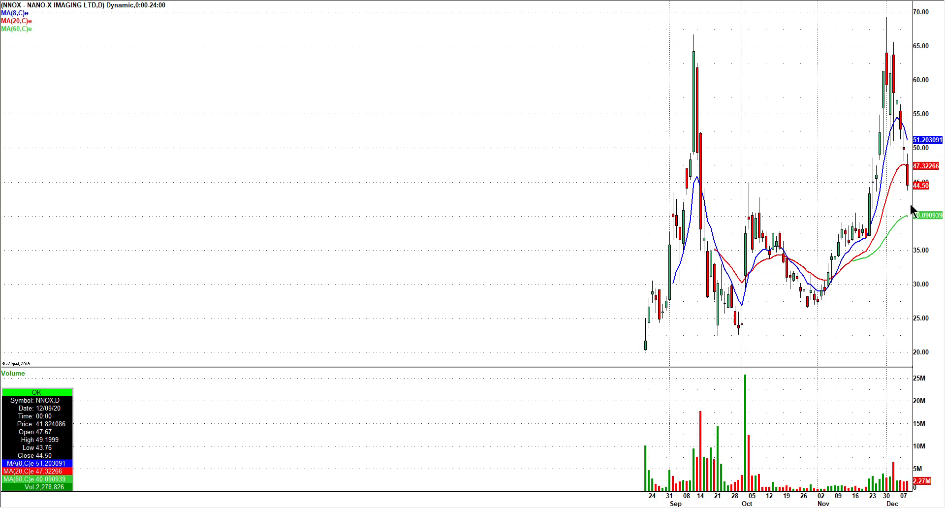
{"action": "mouse_move", "coordinate": [328, 237]}
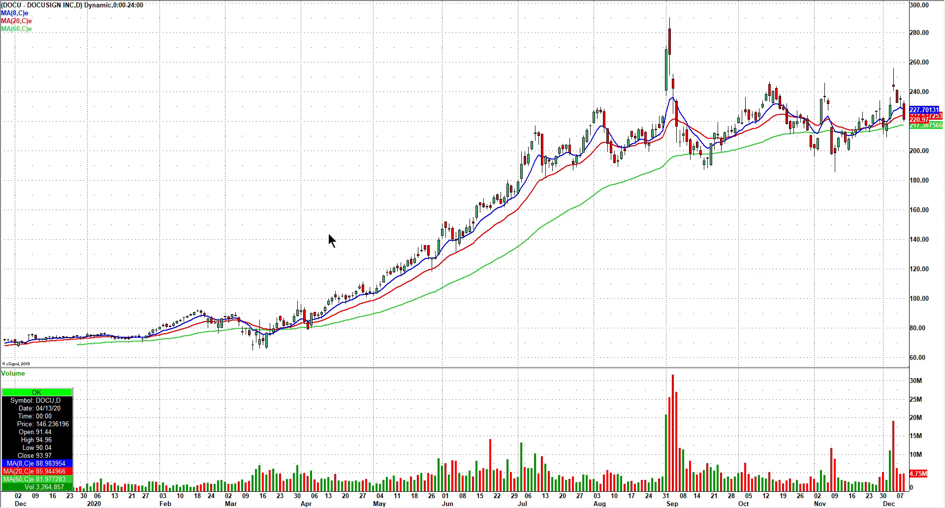
{"action": "mouse_move", "coordinate": [901, 100]}
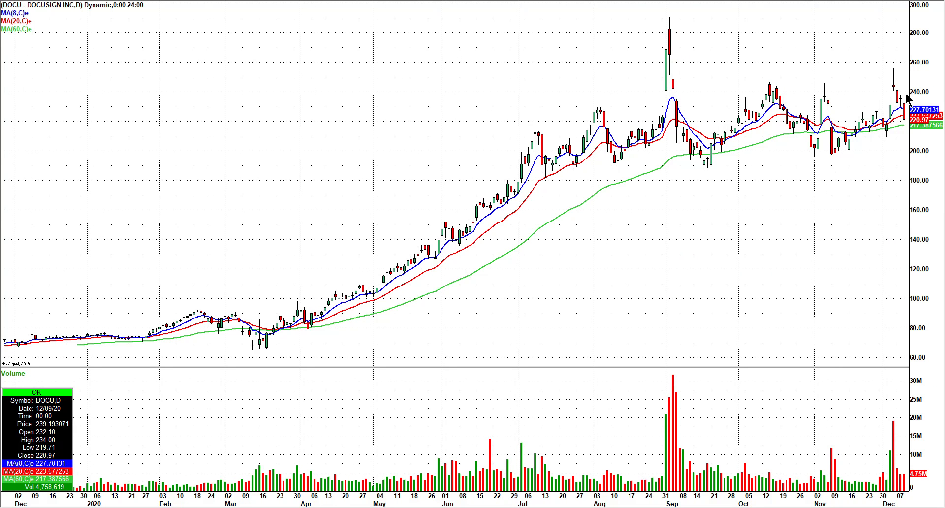
{"action": "mouse_move", "coordinate": [877, 132]}
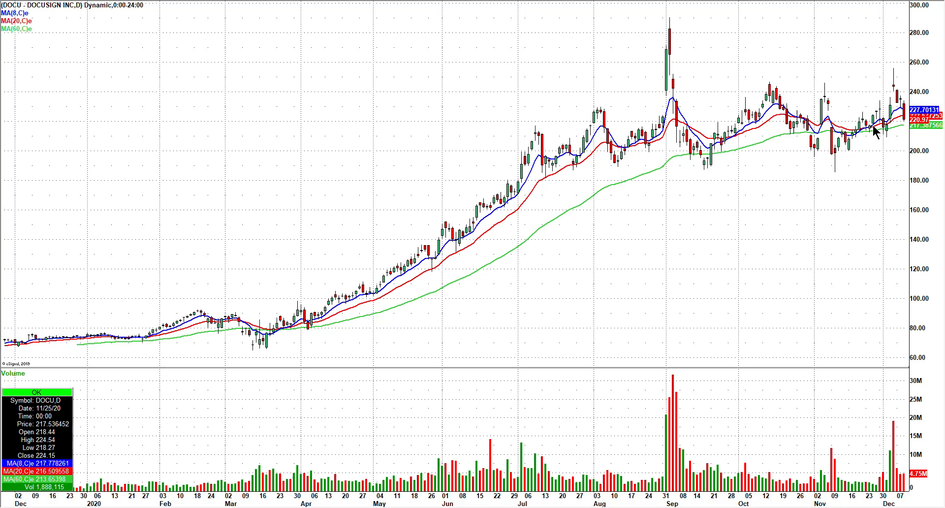
{"action": "mouse_move", "coordinate": [904, 123]}
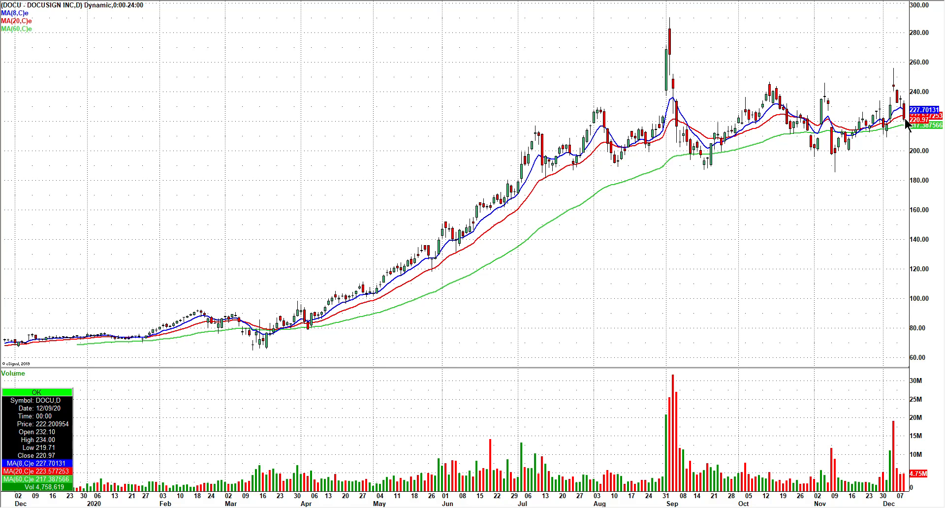
{"action": "mouse_move", "coordinate": [898, 105]}
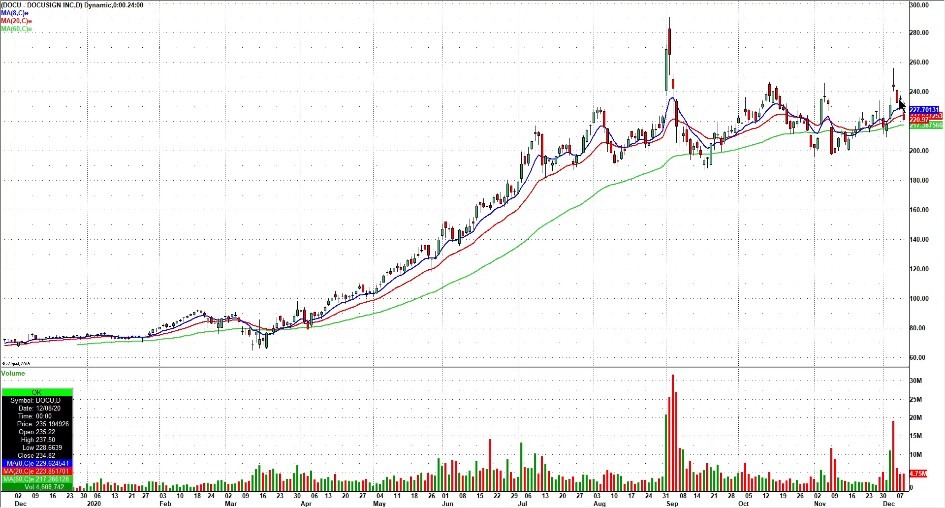
{"action": "mouse_move", "coordinate": [905, 111]}
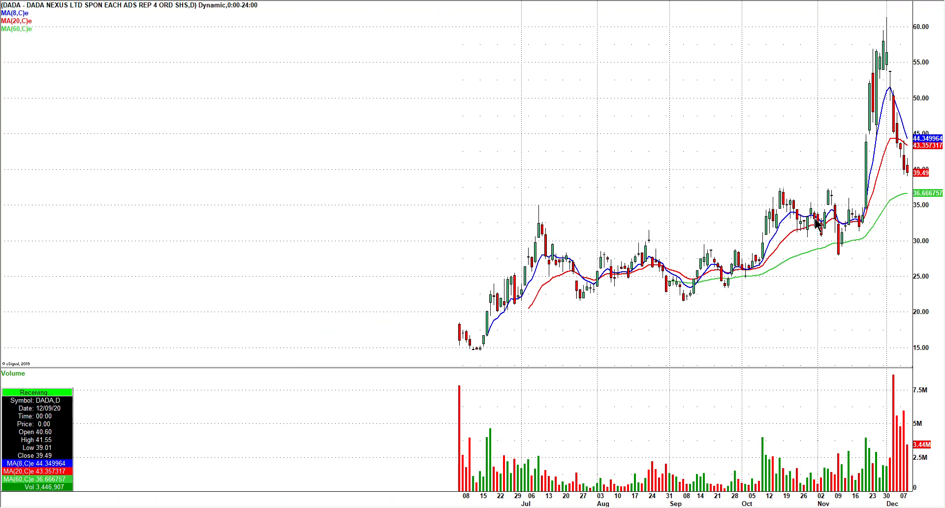
{"action": "mouse_move", "coordinate": [904, 169]}
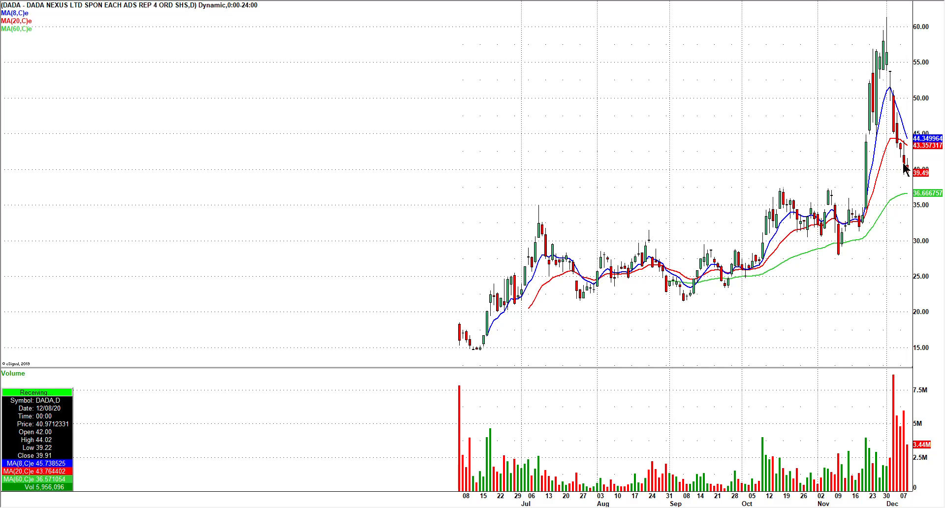
{"action": "mouse_move", "coordinate": [885, 28]}
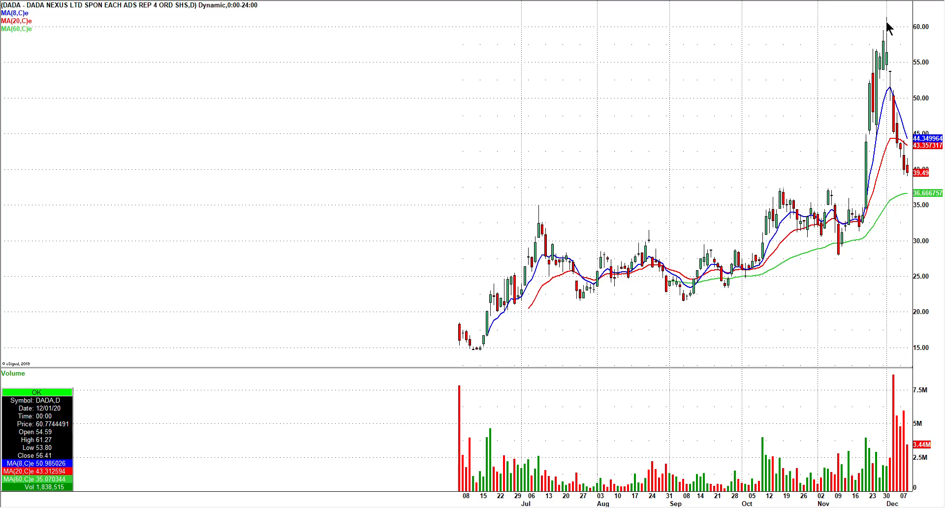
{"action": "mouse_move", "coordinate": [887, 97]}
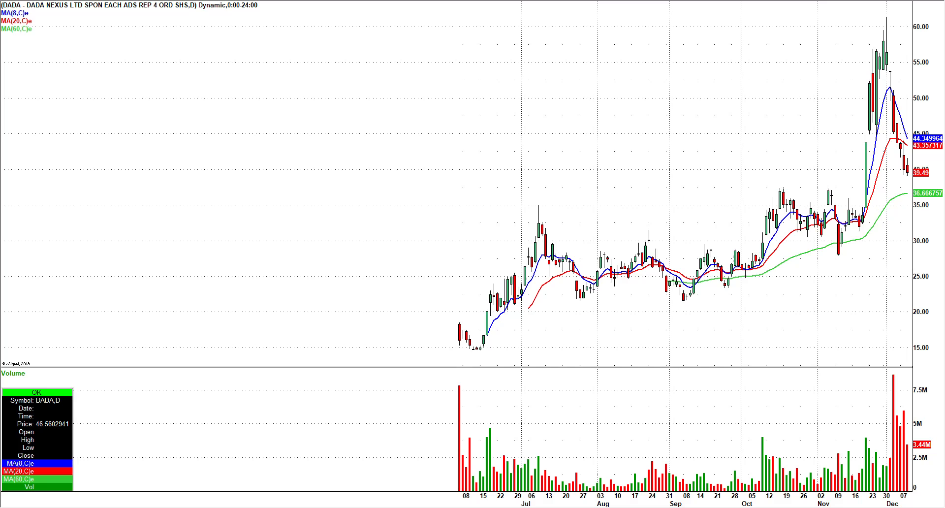
{"action": "mouse_move", "coordinate": [118, 316]}
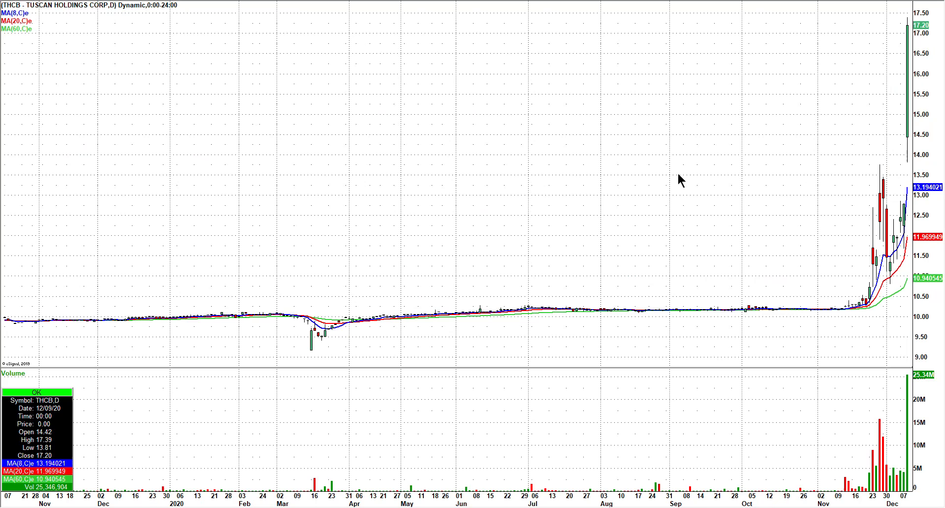
{"action": "mouse_move", "coordinate": [931, 158]}
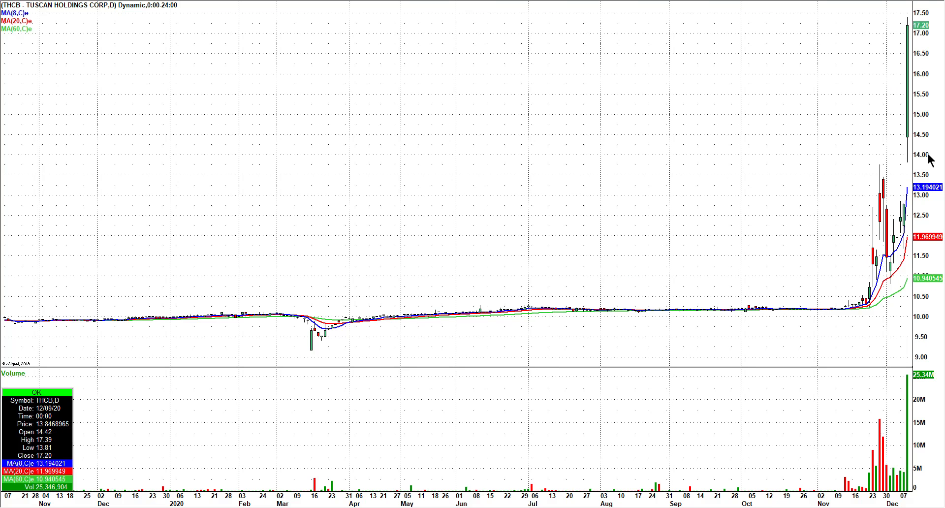
{"action": "mouse_move", "coordinate": [919, 102]}
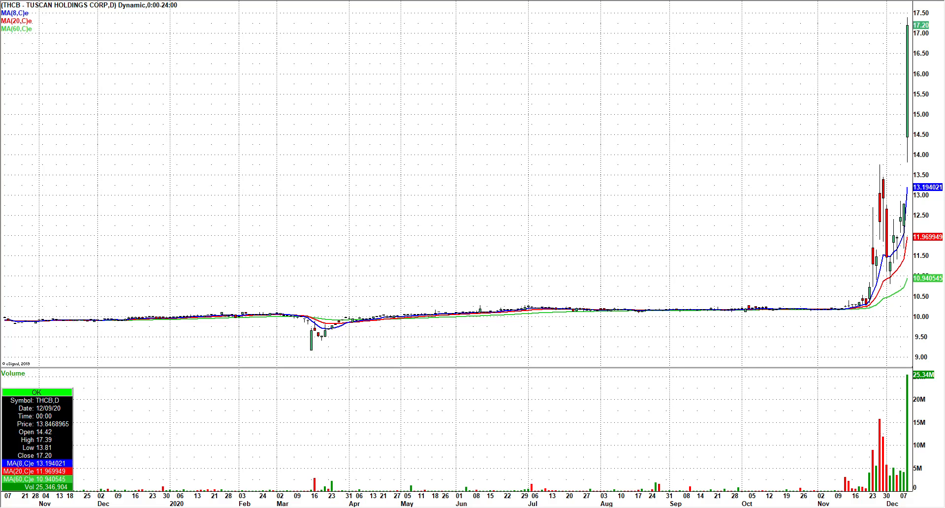
{"action": "mouse_move", "coordinate": [902, 54]}
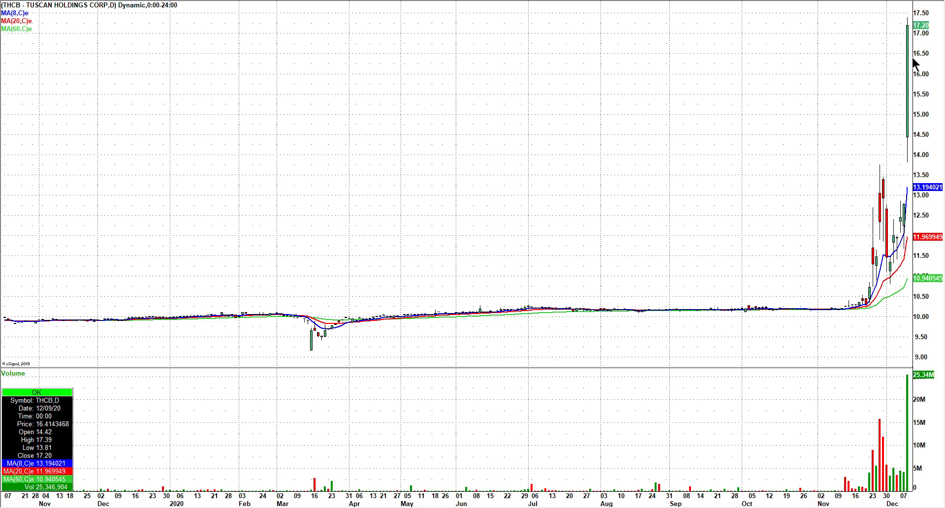
{"action": "mouse_move", "coordinate": [681, 94]}
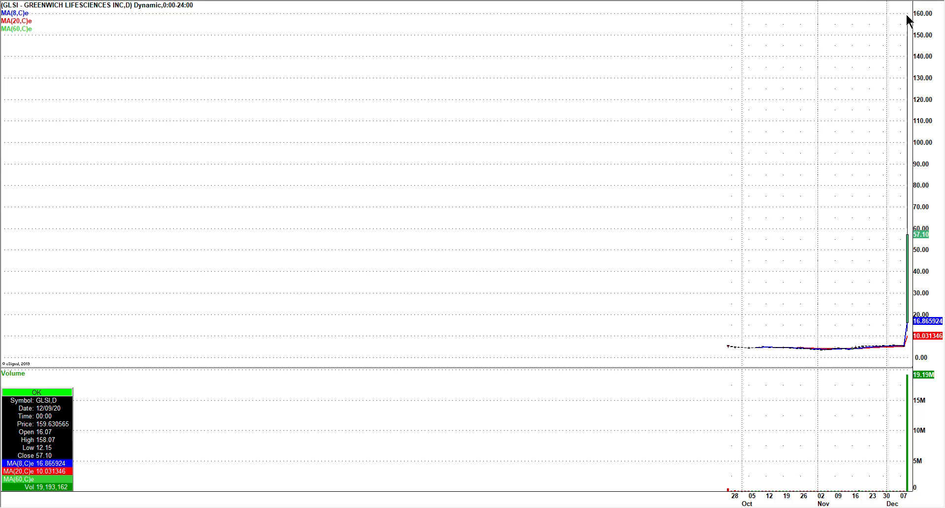
{"action": "mouse_move", "coordinate": [912, 220]}
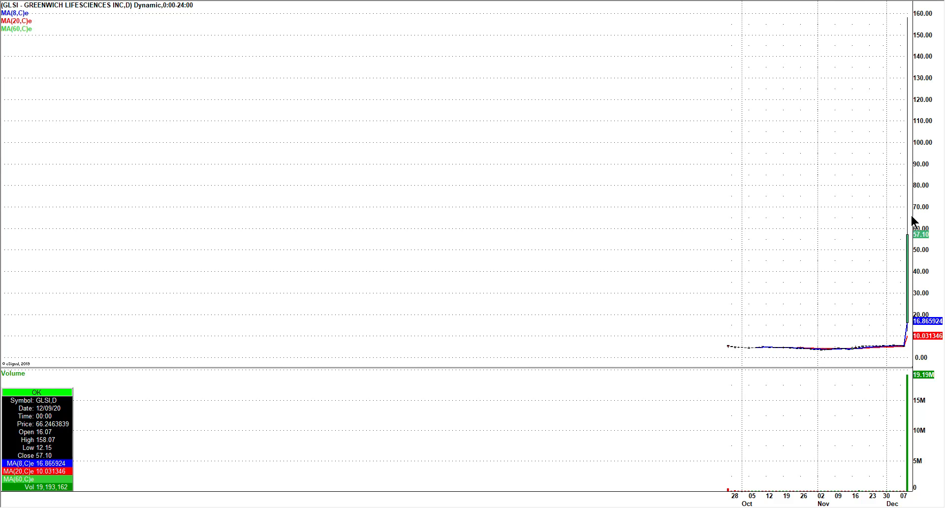
{"action": "mouse_move", "coordinate": [909, 241]}
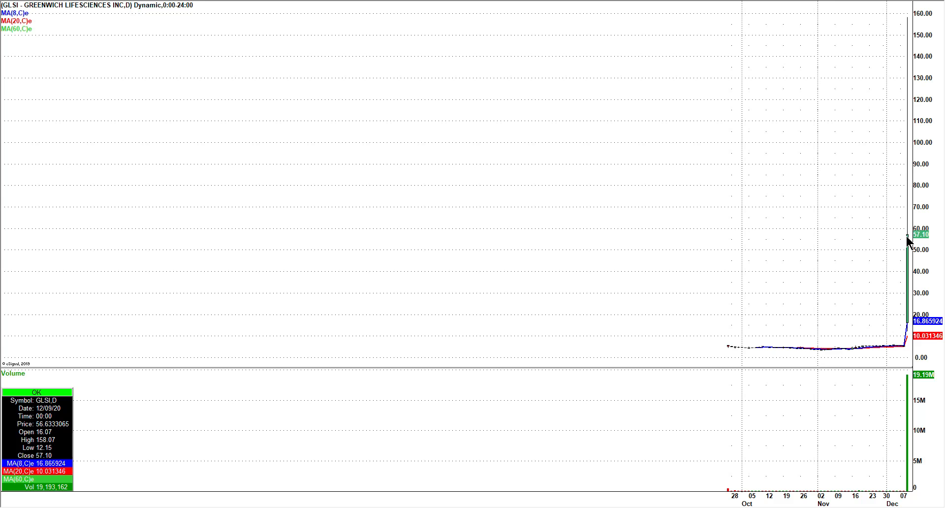
{"action": "mouse_move", "coordinate": [902, 232]}
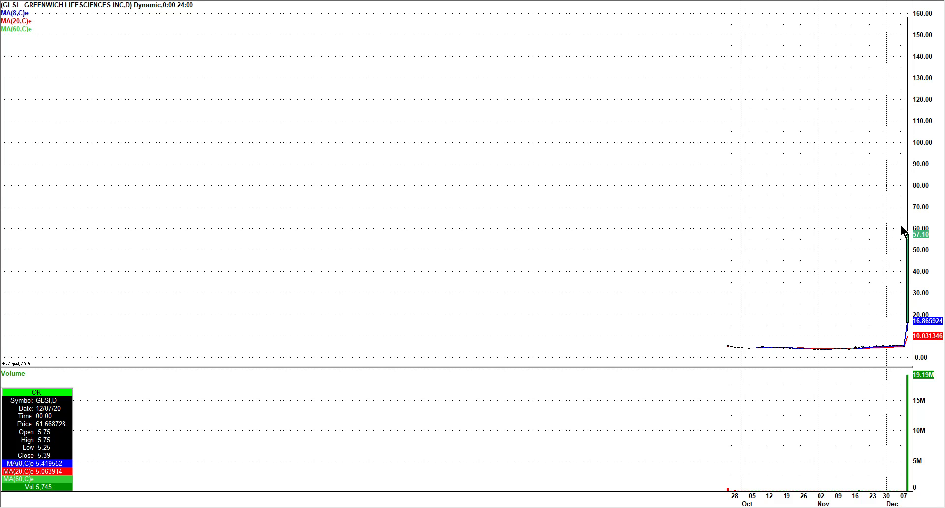
{"action": "mouse_move", "coordinate": [901, 221]}
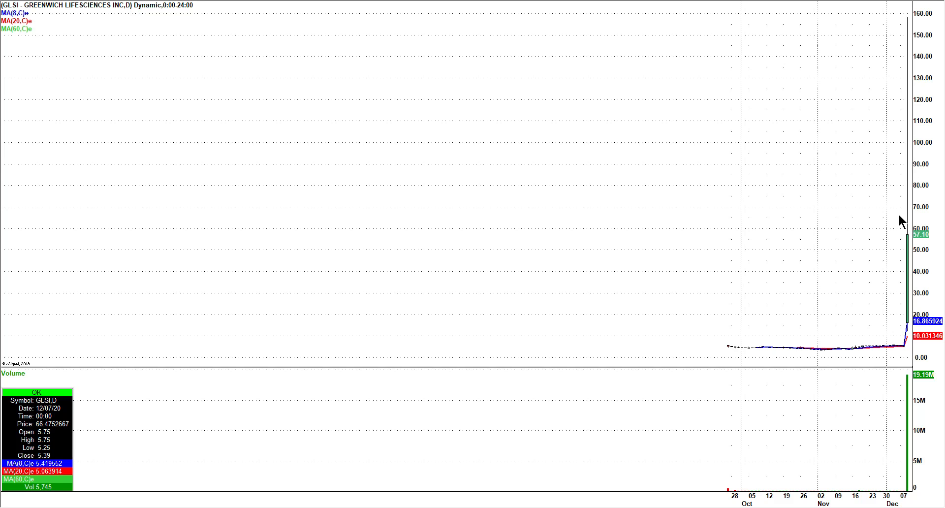
{"action": "mouse_move", "coordinate": [722, 221]}
{"action": "type", "text": "sls"}
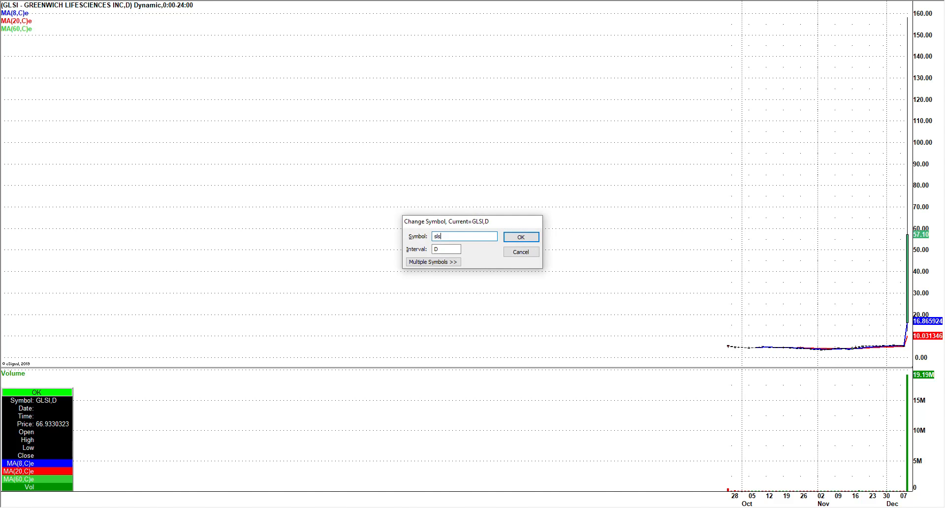
Confirm the Change Symbol dialog to load the SLS daily chart
{"action": "left_click", "coordinate": [520, 236]}
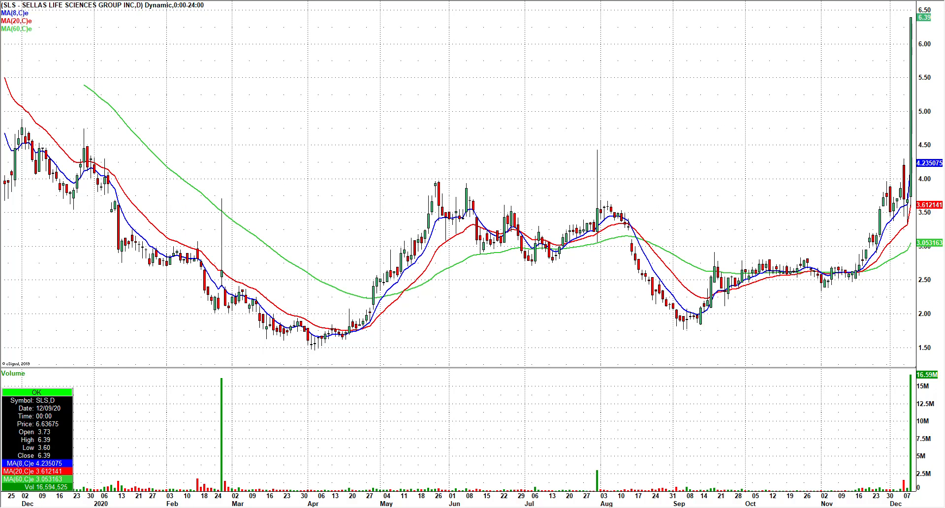
{"action": "mouse_move", "coordinate": [911, 24]}
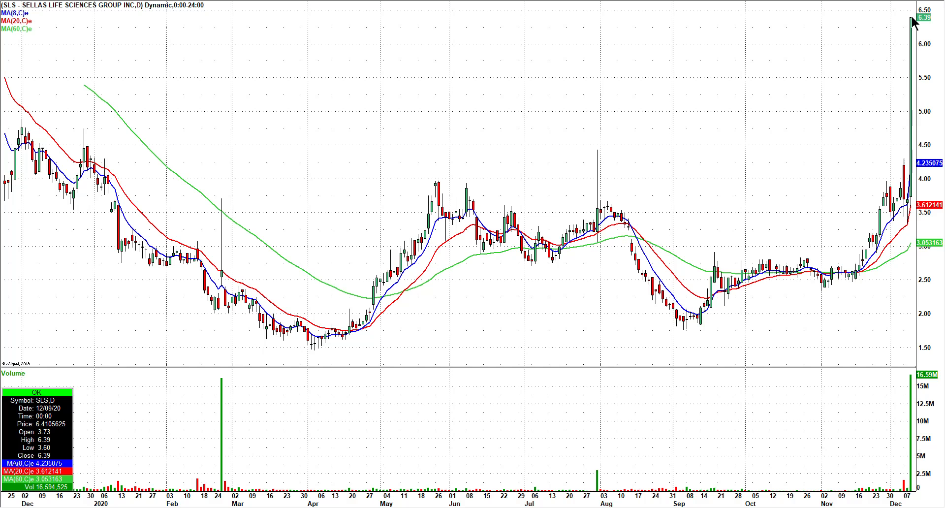
{"action": "mouse_move", "coordinate": [828, 131]}
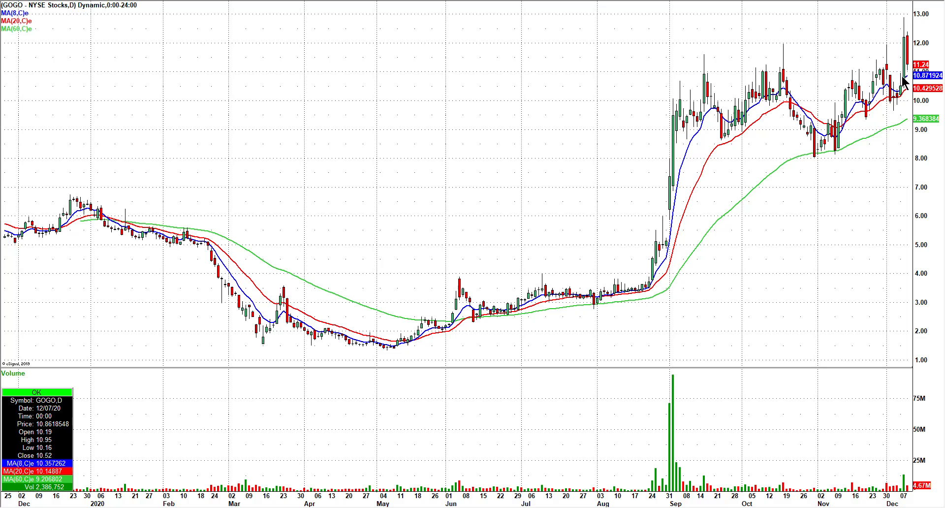
{"action": "mouse_move", "coordinate": [898, 36]}
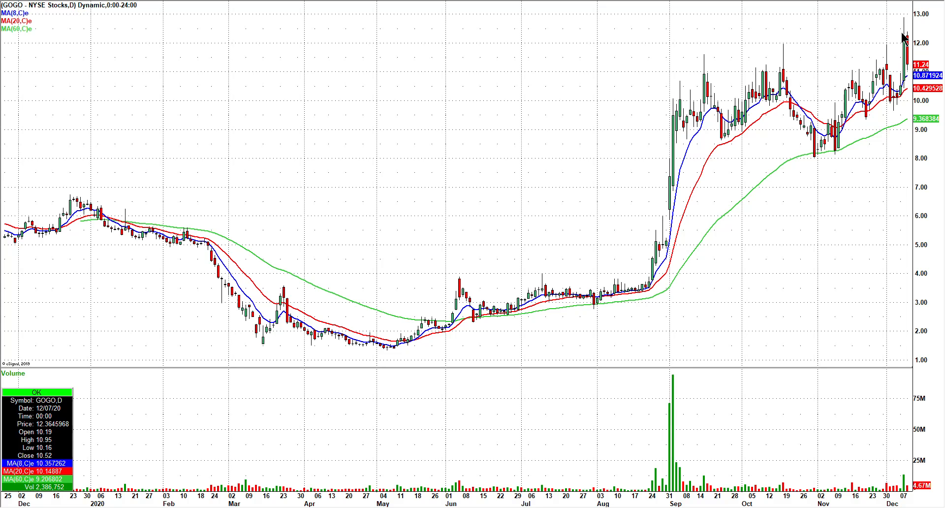
{"action": "mouse_move", "coordinate": [898, 57]}
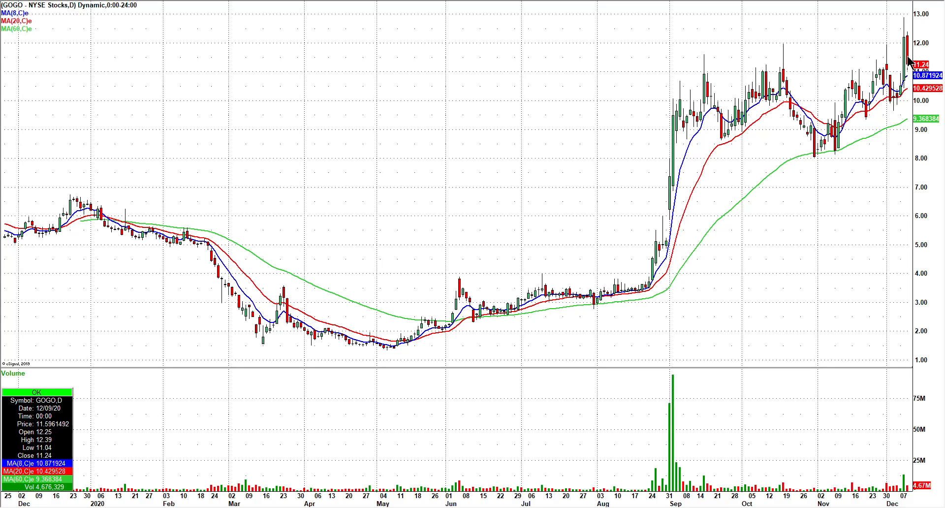
{"action": "mouse_move", "coordinate": [880, 129]}
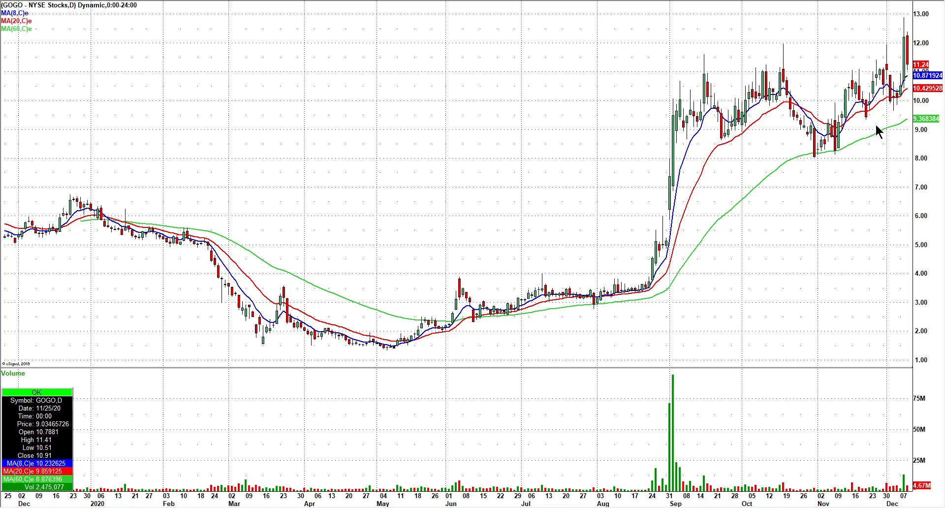
{"action": "mouse_move", "coordinate": [535, 116]}
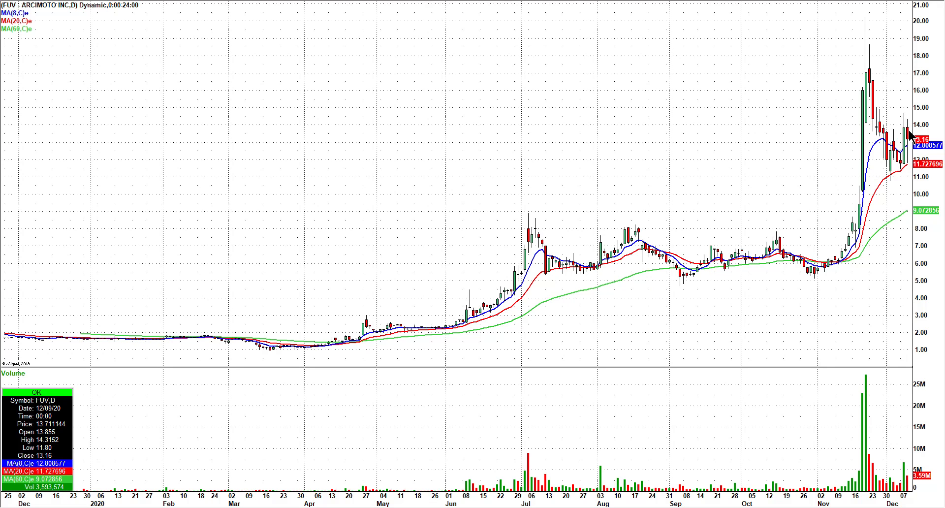
{"action": "mouse_move", "coordinate": [907, 136]}
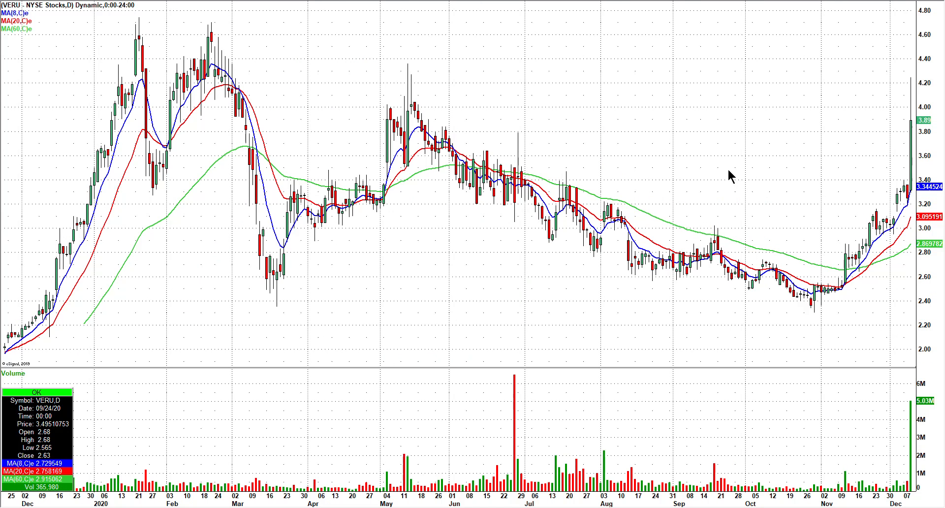
{"action": "mouse_move", "coordinate": [909, 94]}
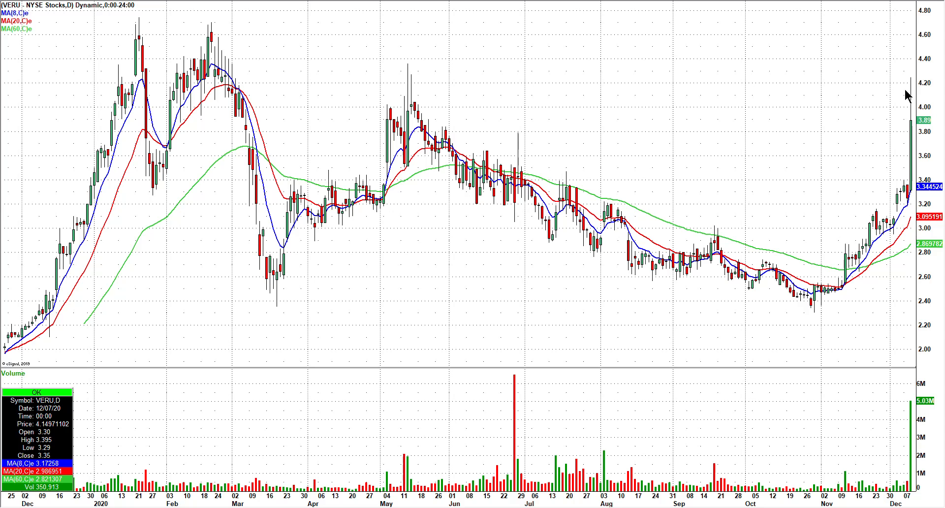
{"action": "mouse_move", "coordinate": [874, 115]}
{"action": "type", "text": "ut"}
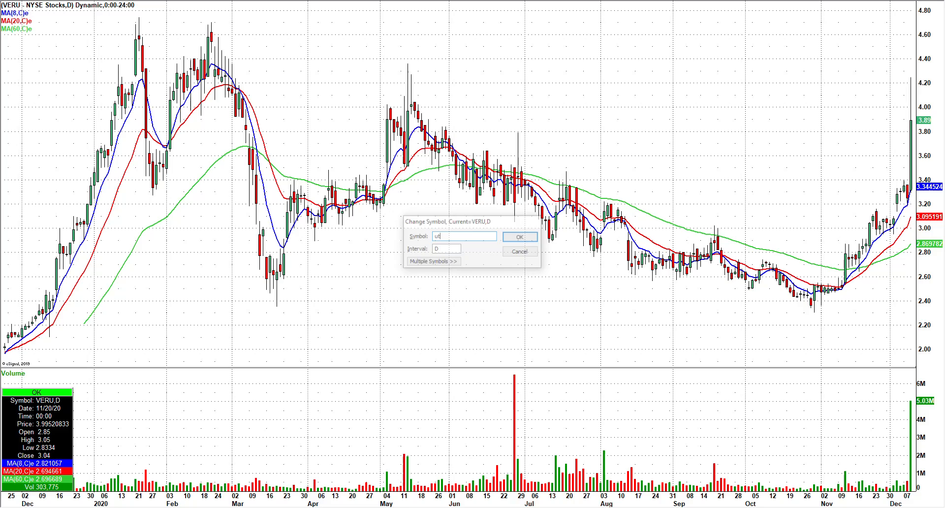
Confirm the Change Symbol dialog to load the UTSI daily chart
{"action": "left_click", "coordinate": [518, 236]}
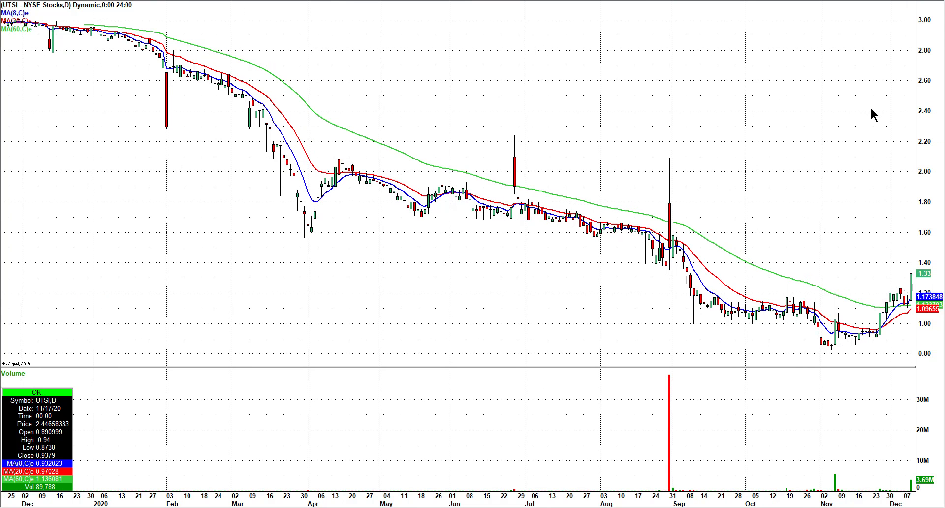
{"action": "mouse_move", "coordinate": [925, 292]}
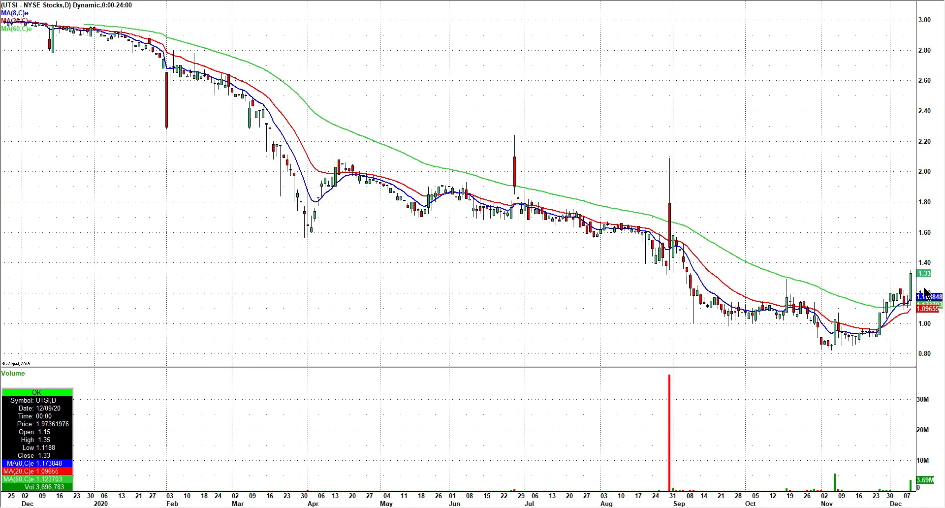
{"action": "mouse_move", "coordinate": [915, 187]}
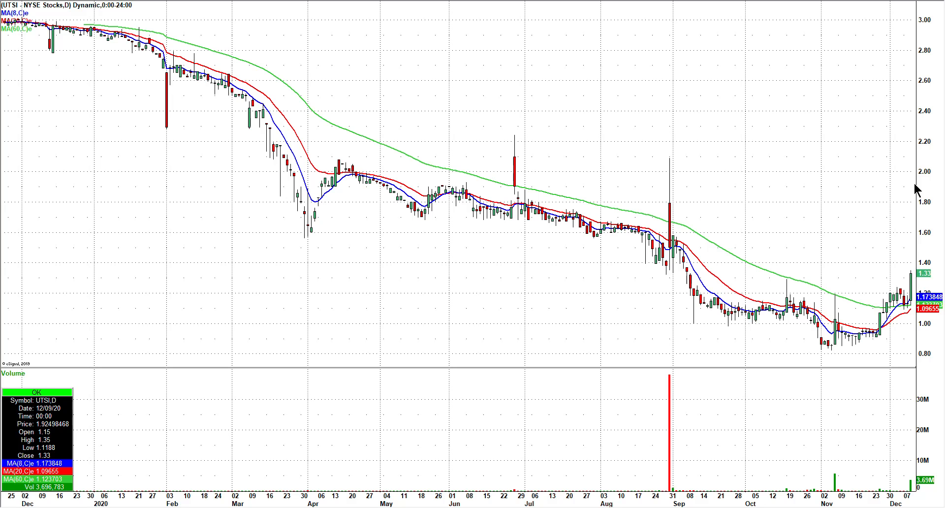
{"action": "mouse_move", "coordinate": [930, 183]}
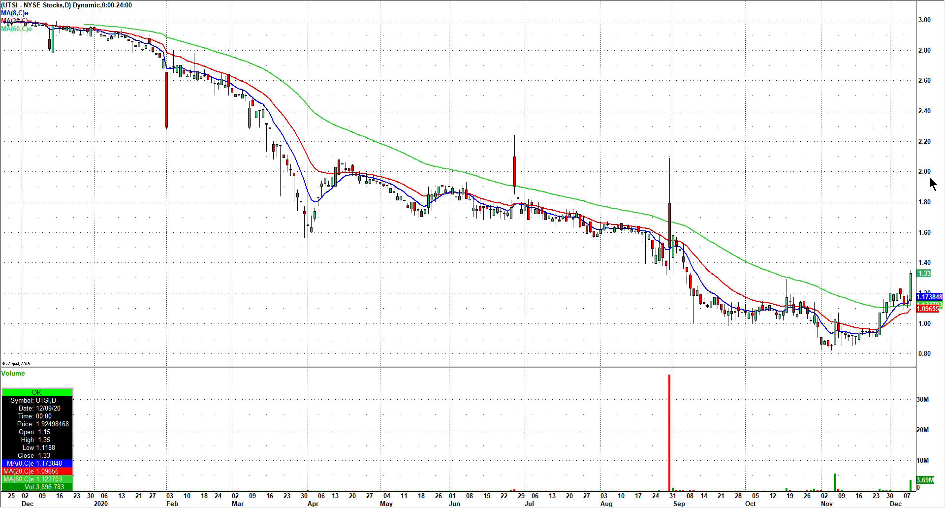